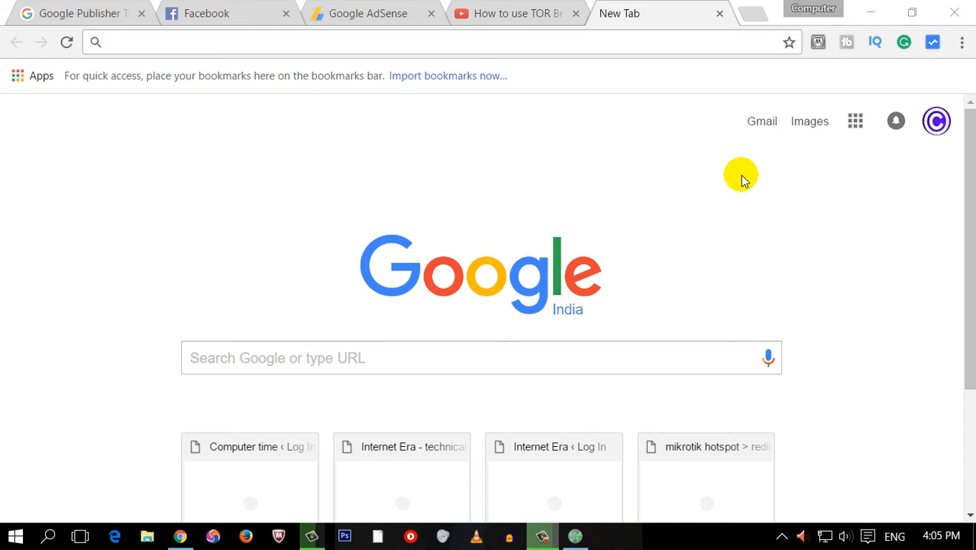
{"action": "mouse_move", "coordinate": [699, 128]}
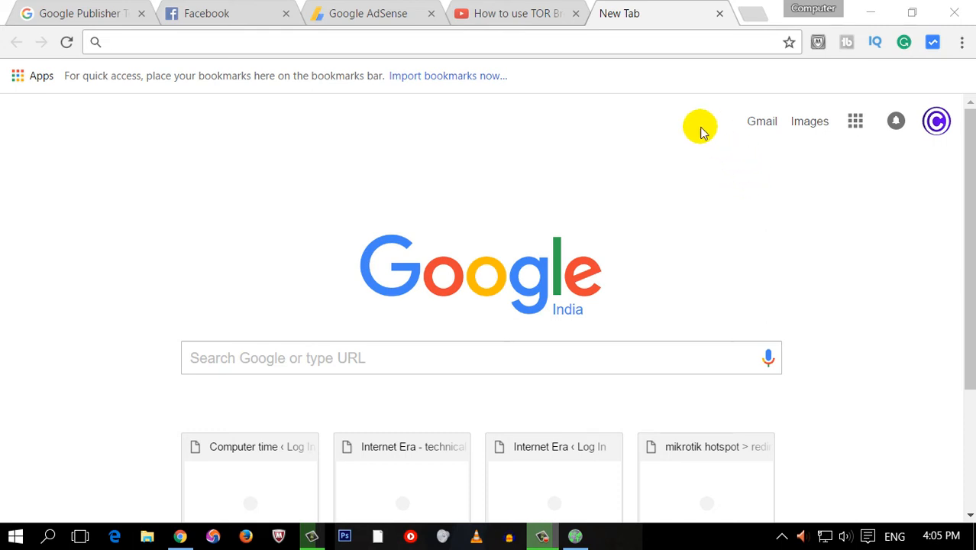
{"action": "mouse_move", "coordinate": [415, 162]}
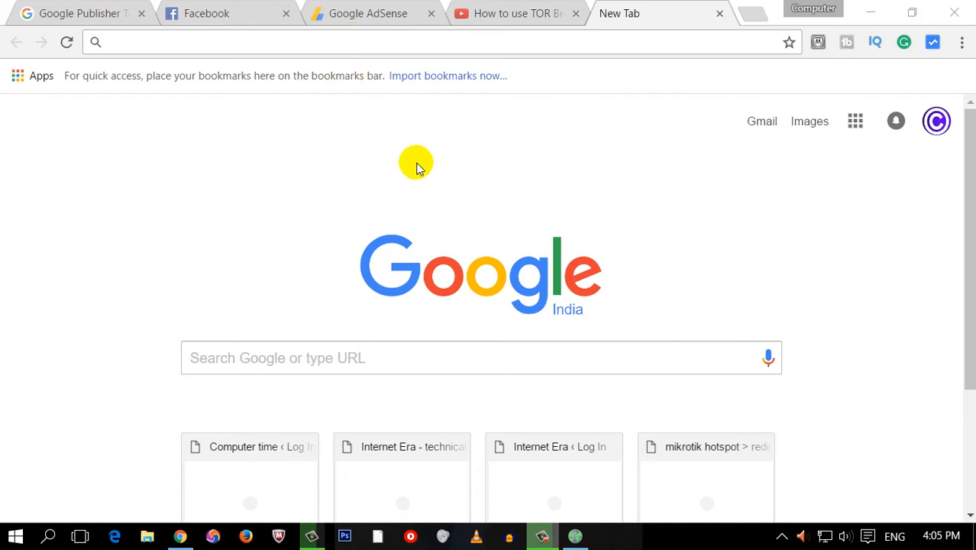
{"action": "mouse_move", "coordinate": [406, 199]}
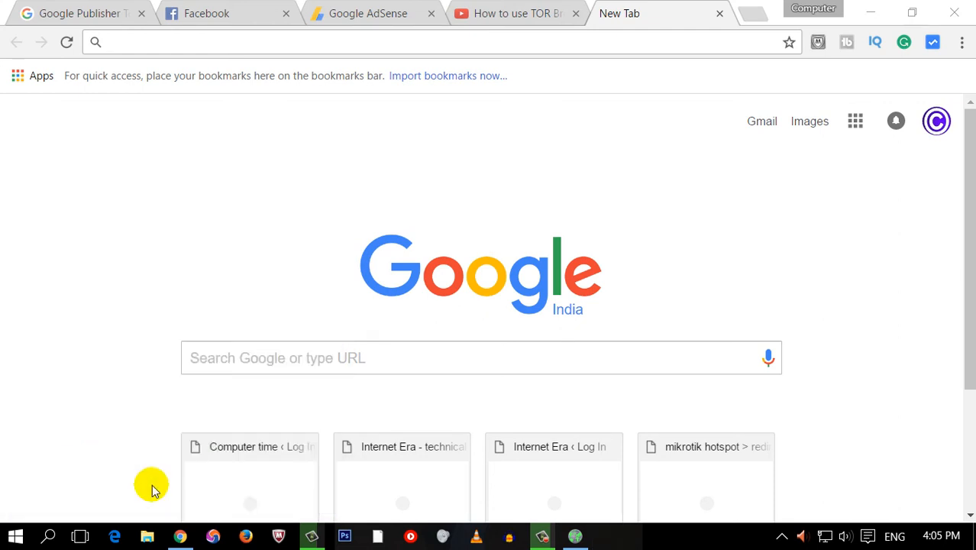
Run ipconfig in Command Prompt to list the Windows IP configuration for all adapters.
{"action": "left_click", "coordinate": [607, 534]}
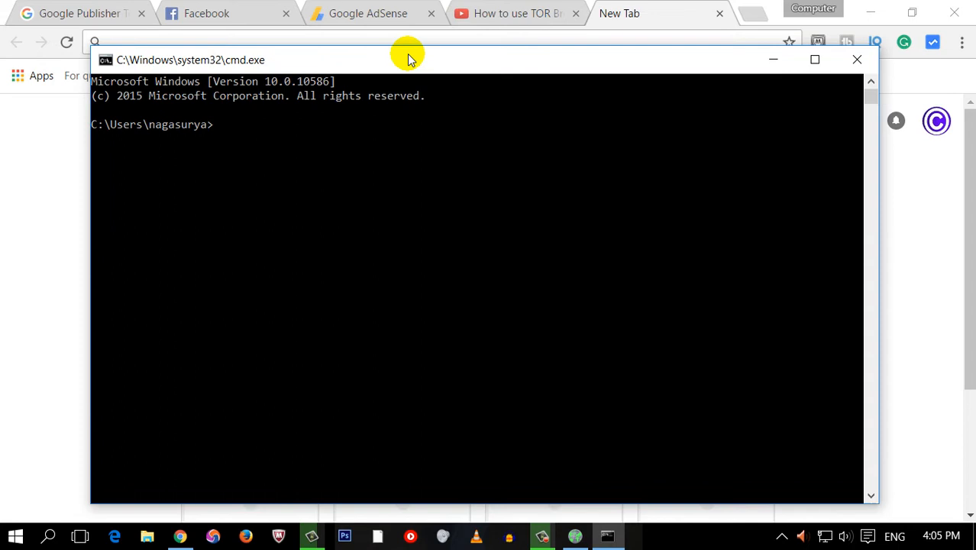
{"action": "type", "text": "ipconfig"}
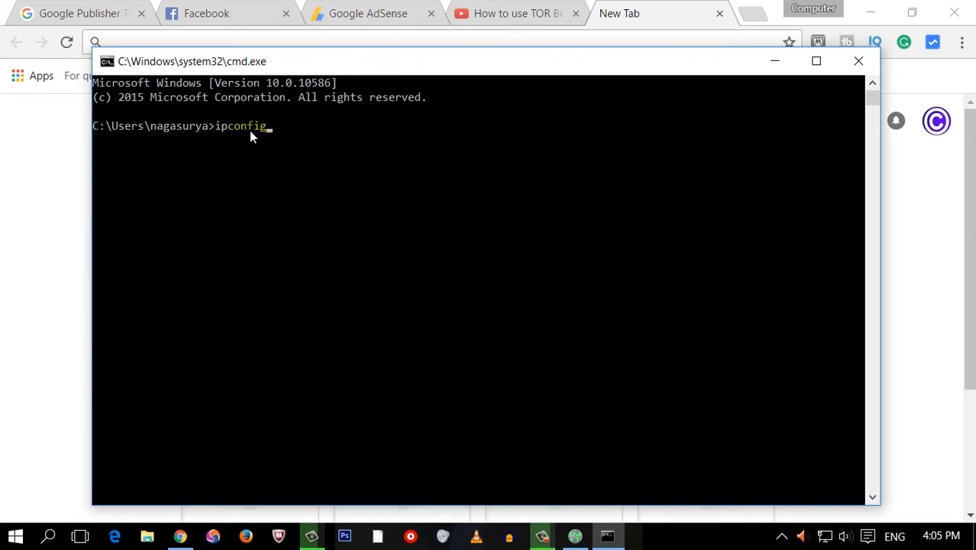
{"action": "mouse_move", "coordinate": [284, 130]}
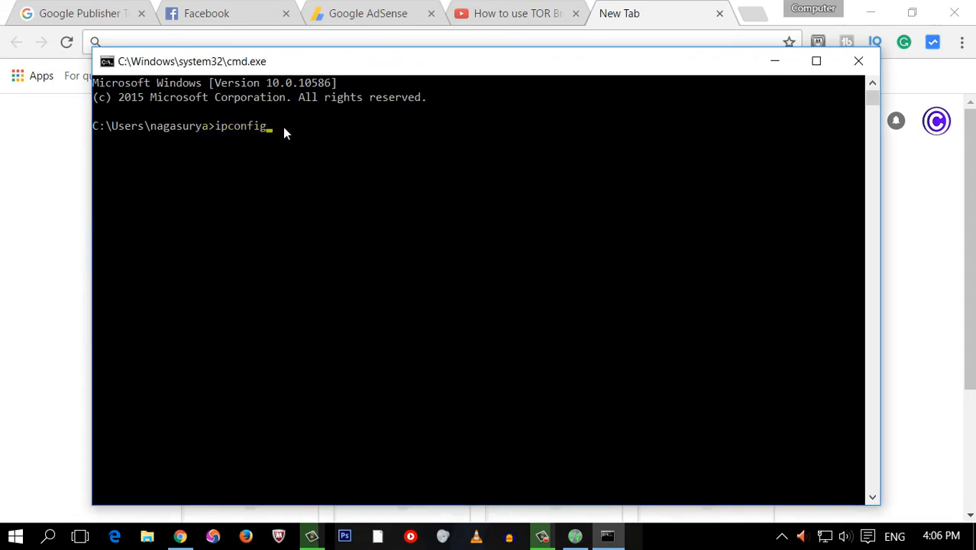
{"action": "mouse_move", "coordinate": [282, 151]}
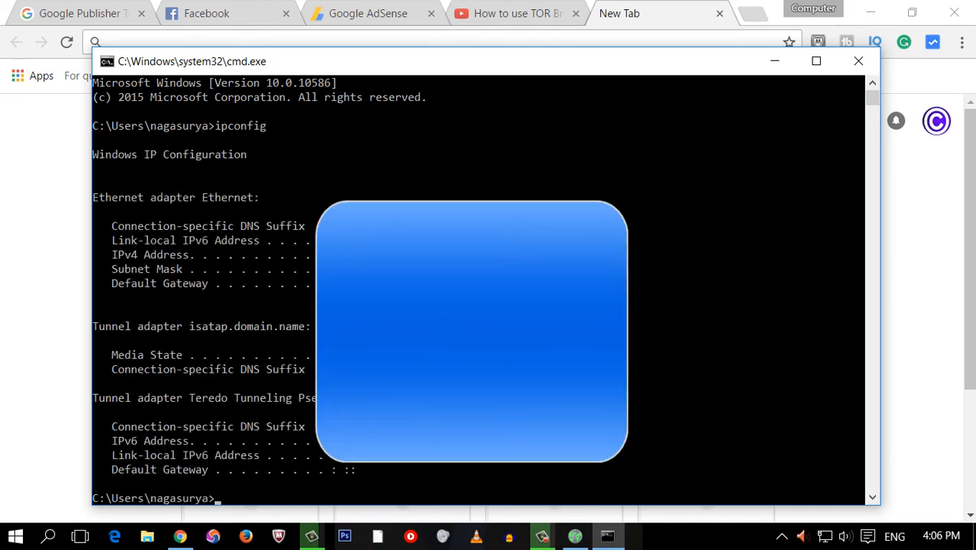
{"action": "mouse_move", "coordinate": [261, 275]}
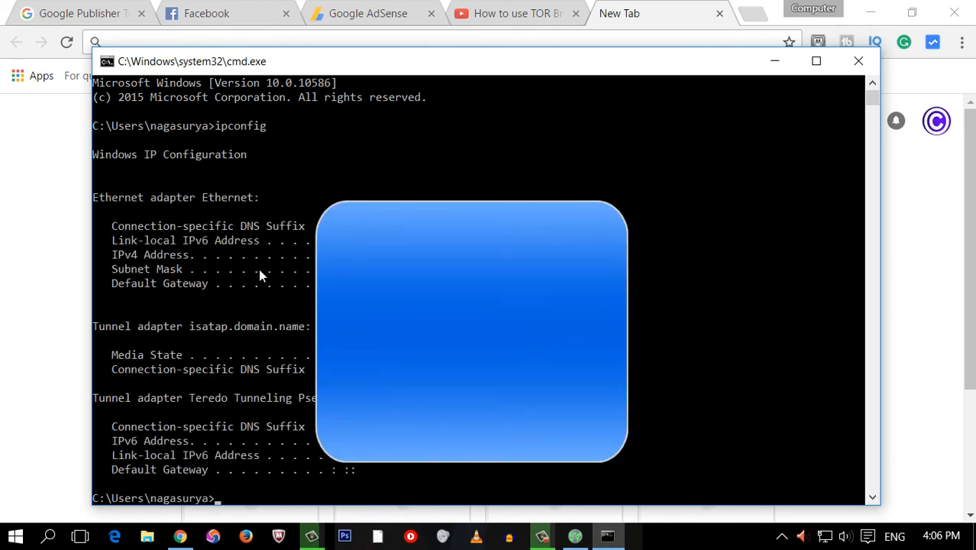
{"action": "mouse_move", "coordinate": [226, 269]}
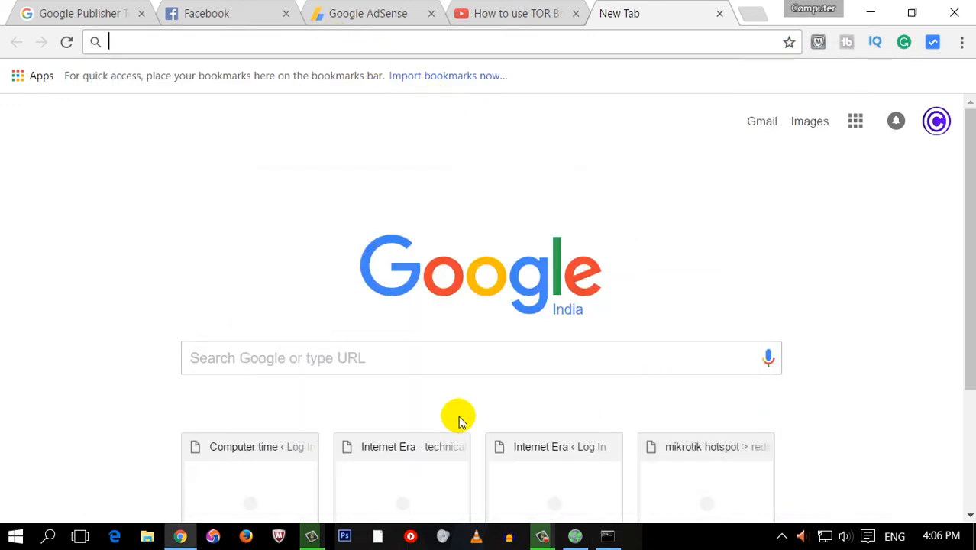
{"action": "mouse_move", "coordinate": [410, 97]}
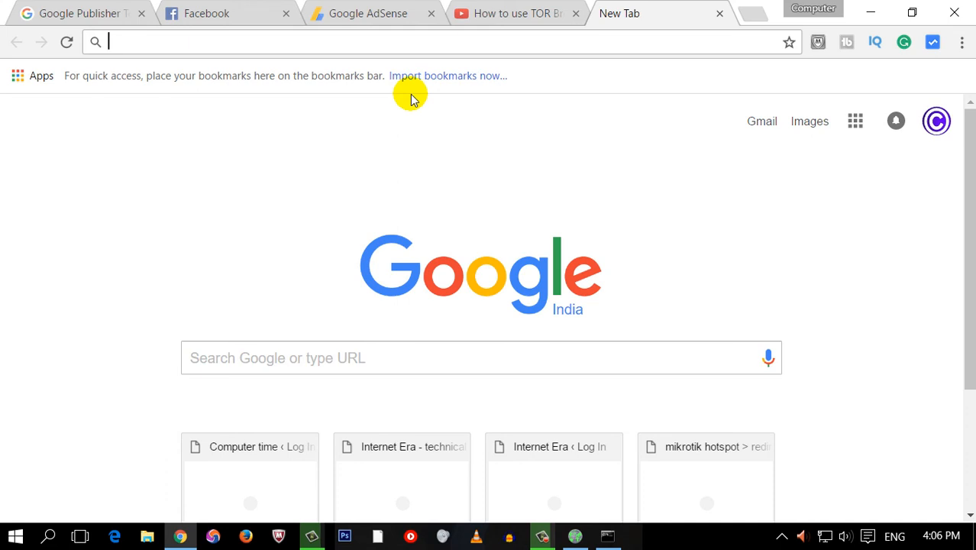